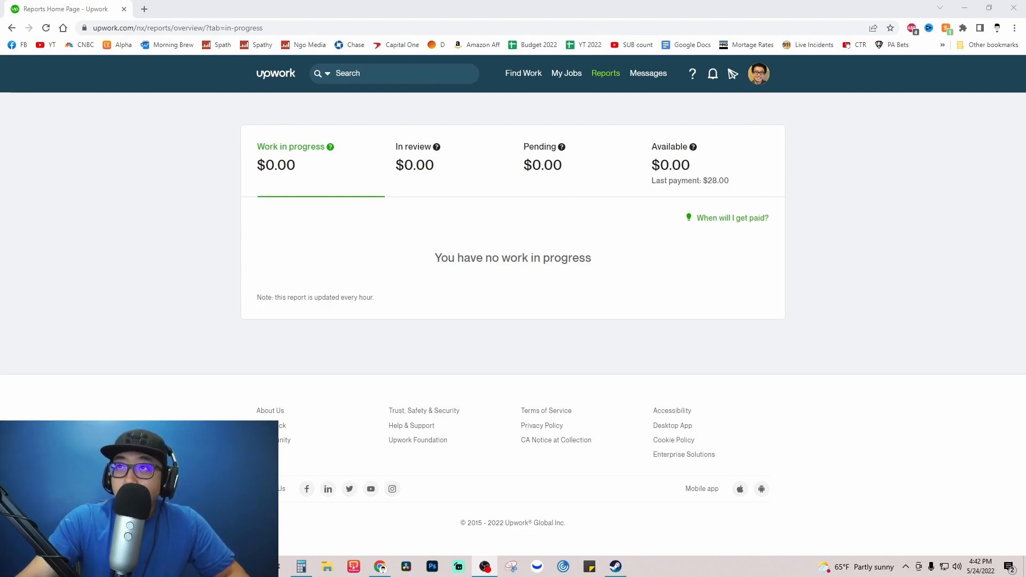
pyautogui.moveTo(615, 313)
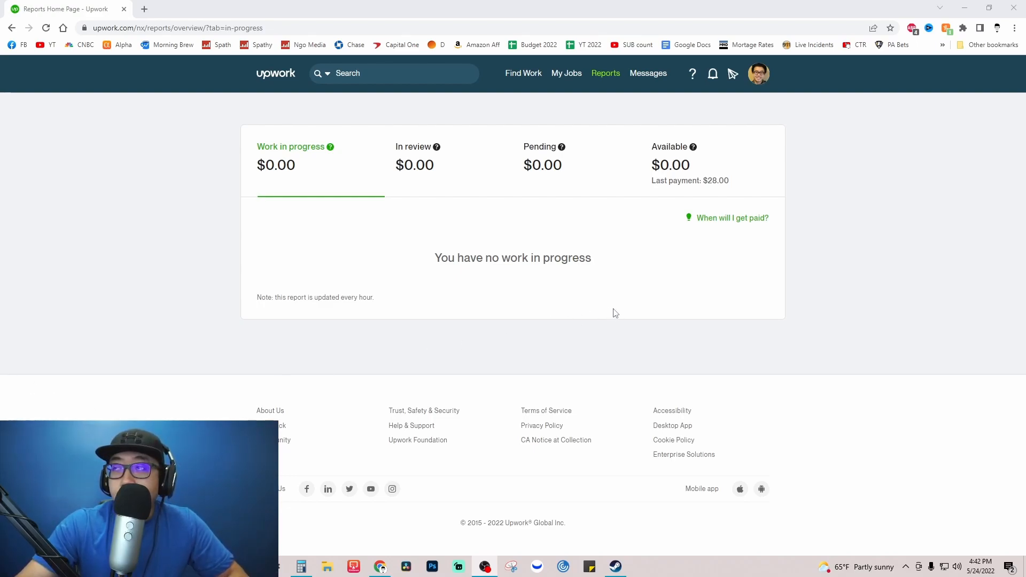
pyautogui.moveTo(766, 172)
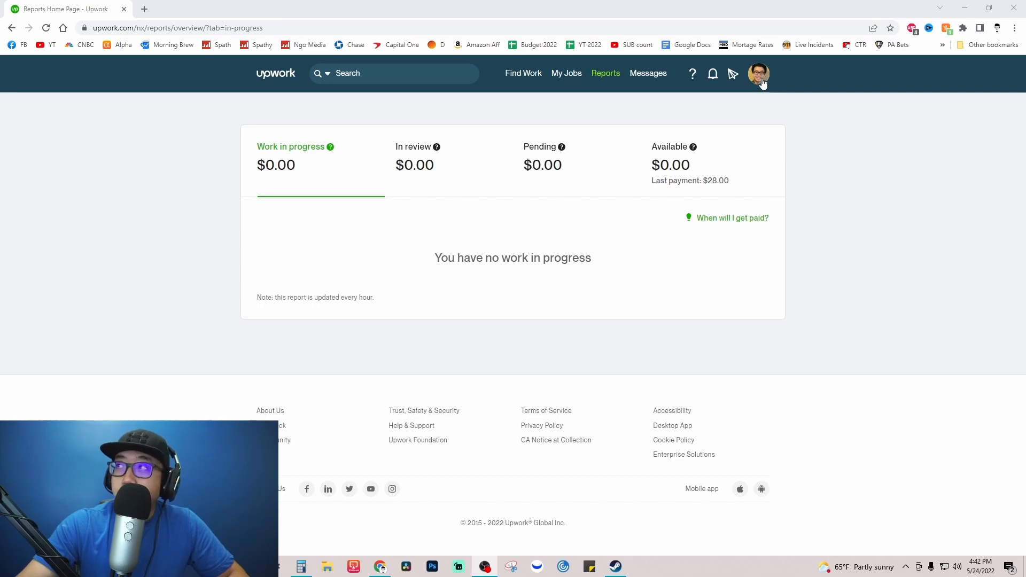
# Go from the profile avatar menu to Settings, landing on the Contact Info page
pyautogui.click(758, 73)
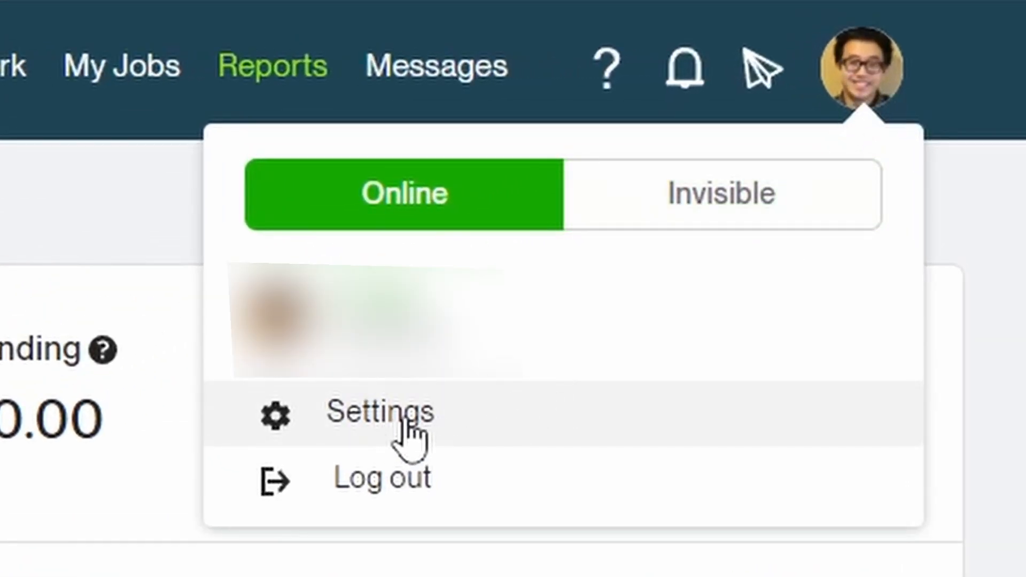
pyautogui.click(379, 412)
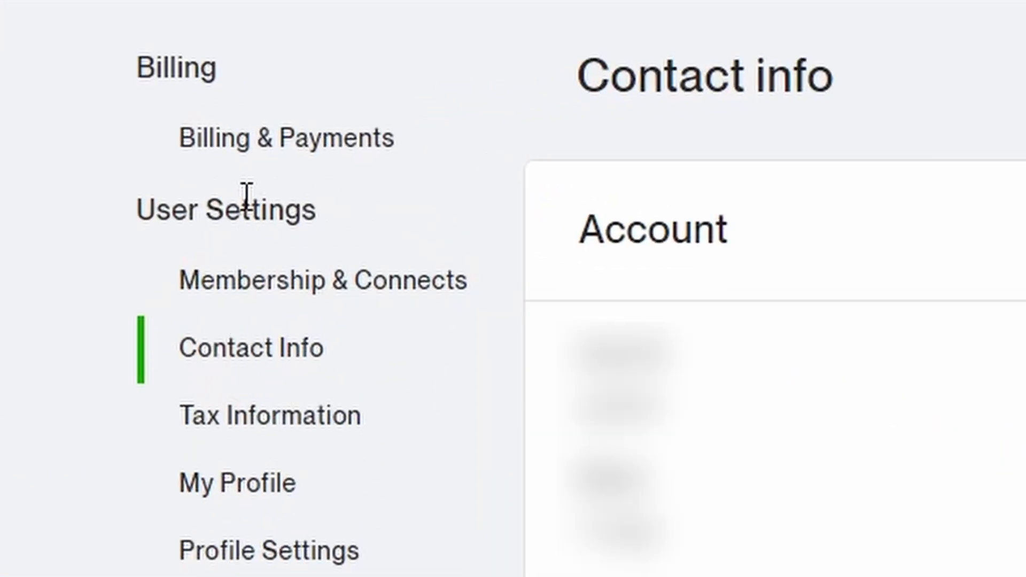
pyautogui.doubleClick(225, 209)
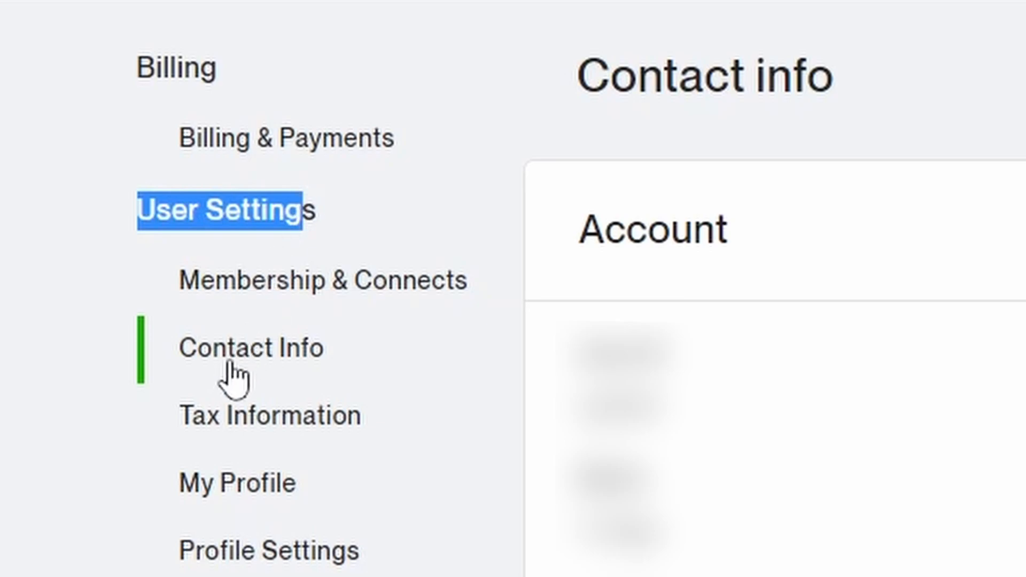
pyautogui.moveTo(320, 383)
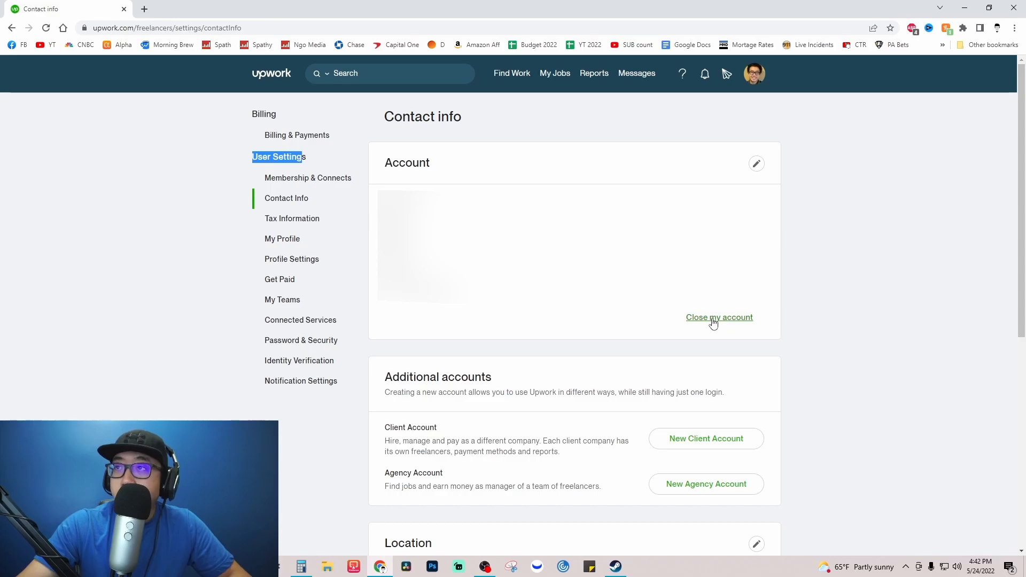
pyautogui.moveTo(726, 327)
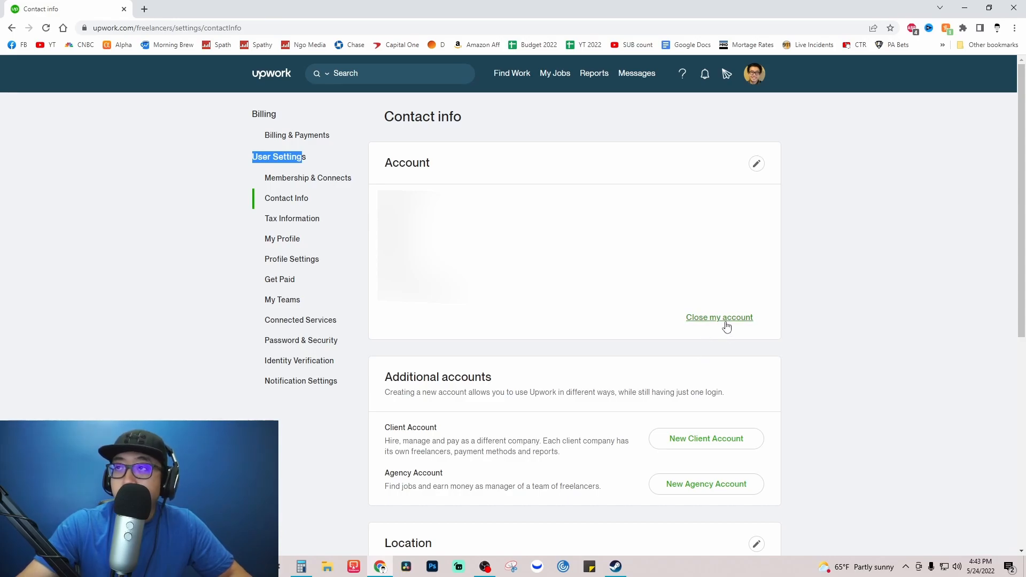
# Choose 'Close my account', which reports open proposals block closing
pyautogui.click(718, 317)
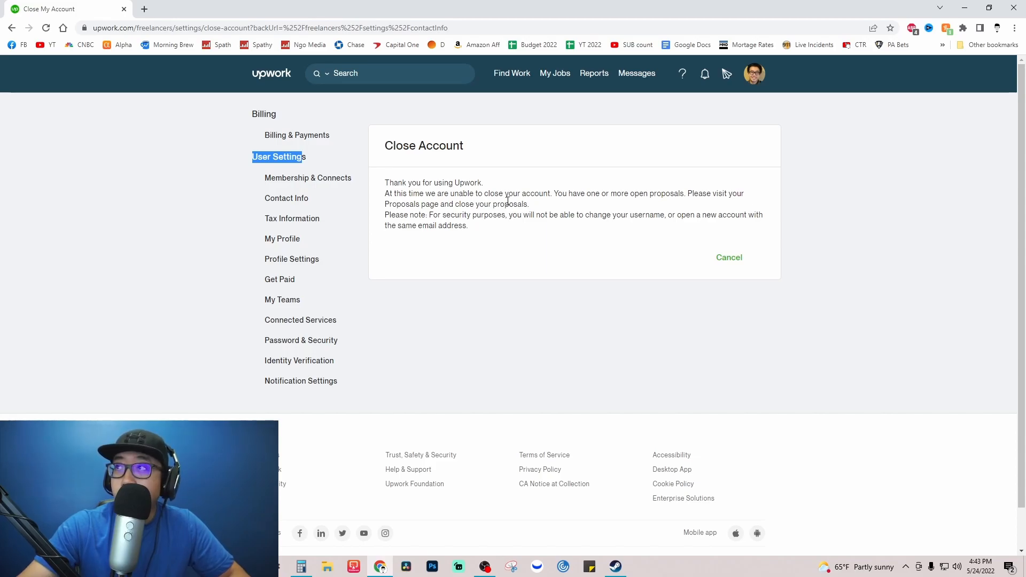
# Open the Proposals list from the Find Work menu
pyautogui.click(511, 72)
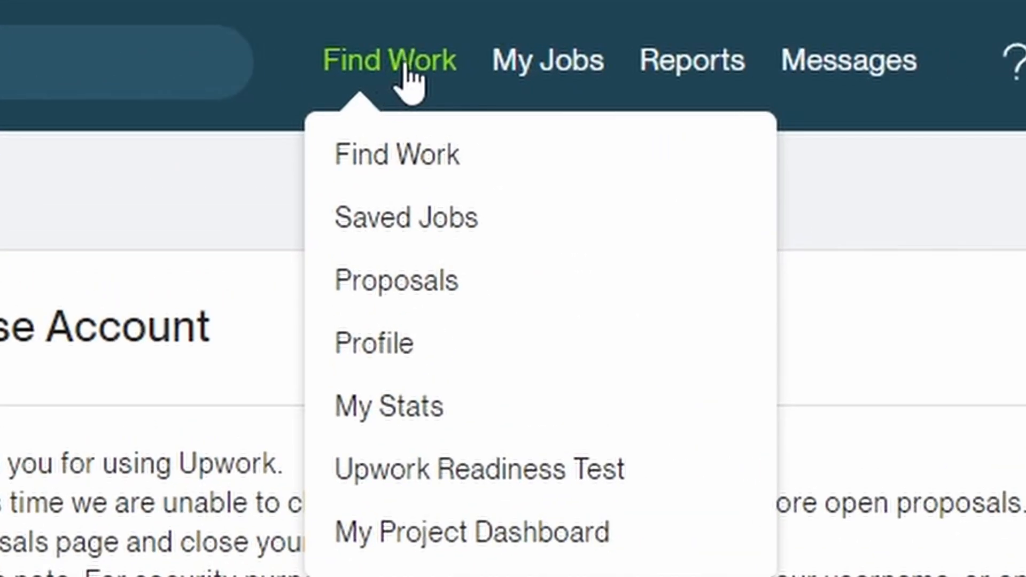
pyautogui.moveTo(438, 295)
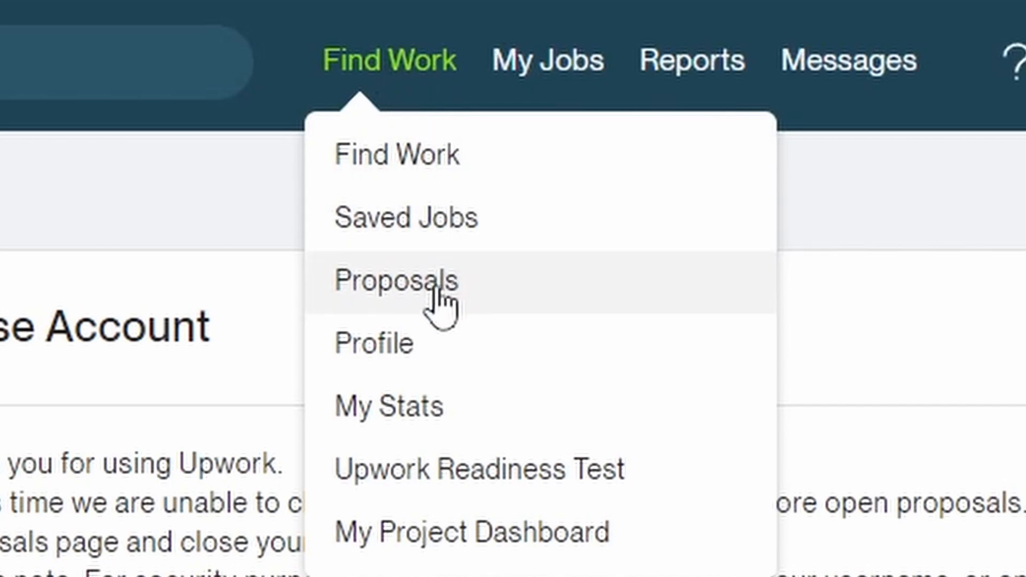
pyautogui.click(397, 282)
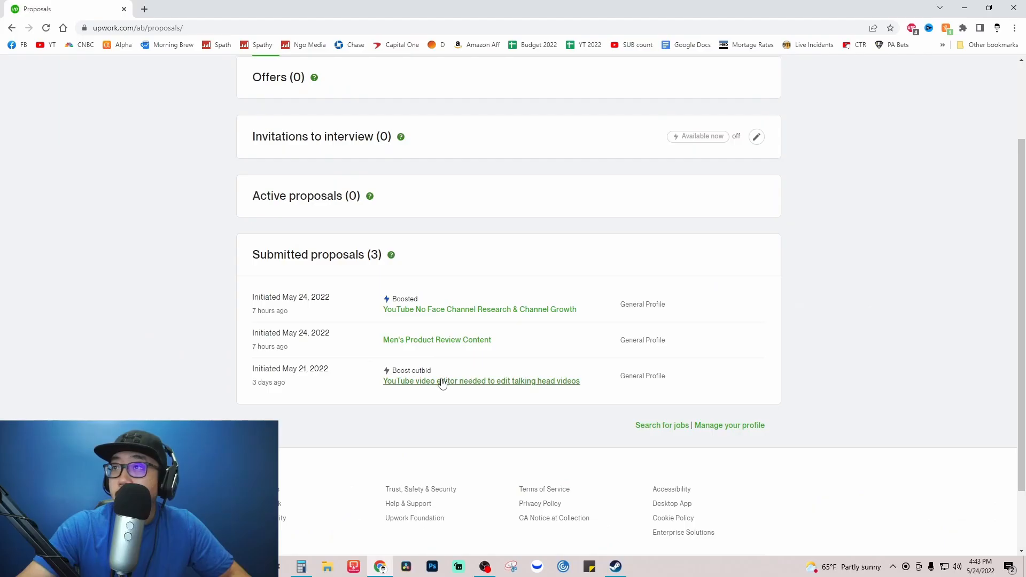
pyautogui.moveTo(458, 385)
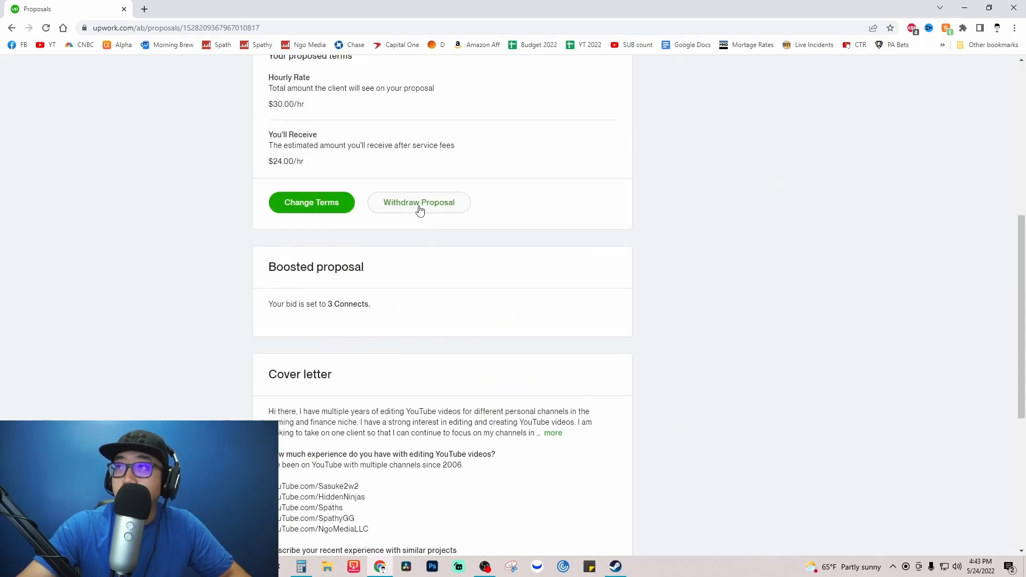
# Withdraw the submitted proposals, citing an unresponsive client
pyautogui.click(419, 202)
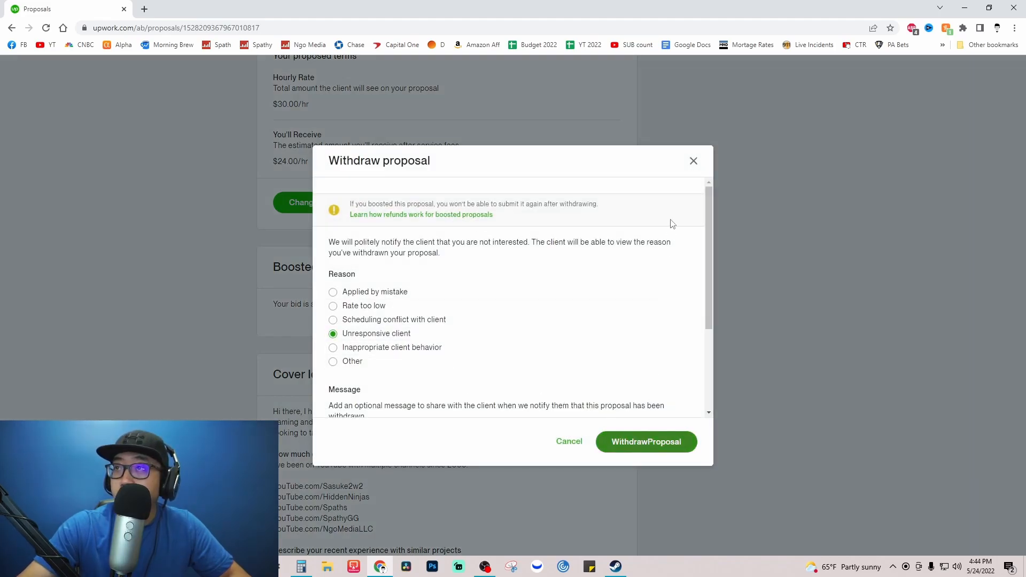
pyautogui.click(645, 442)
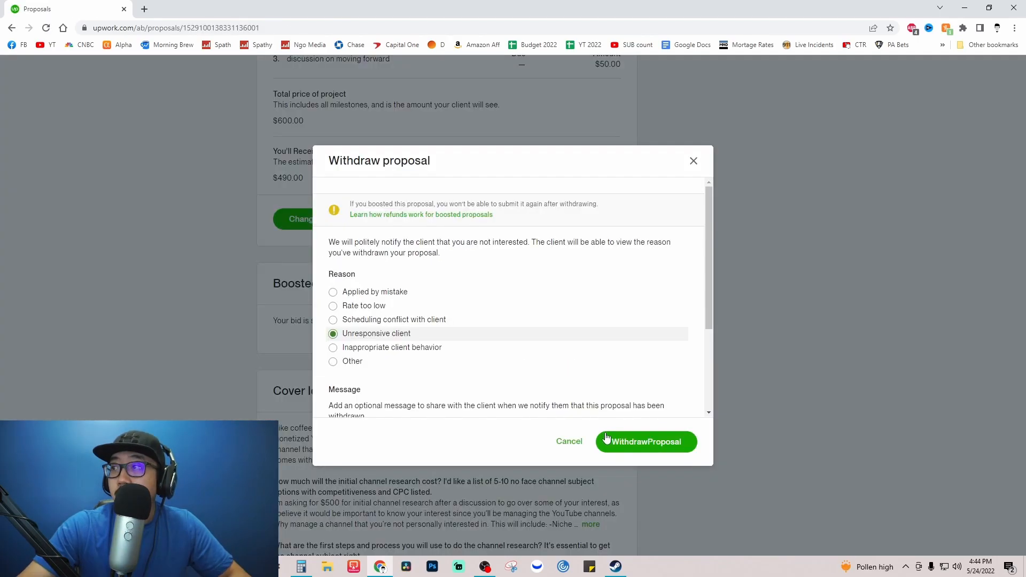
pyautogui.click(645, 440)
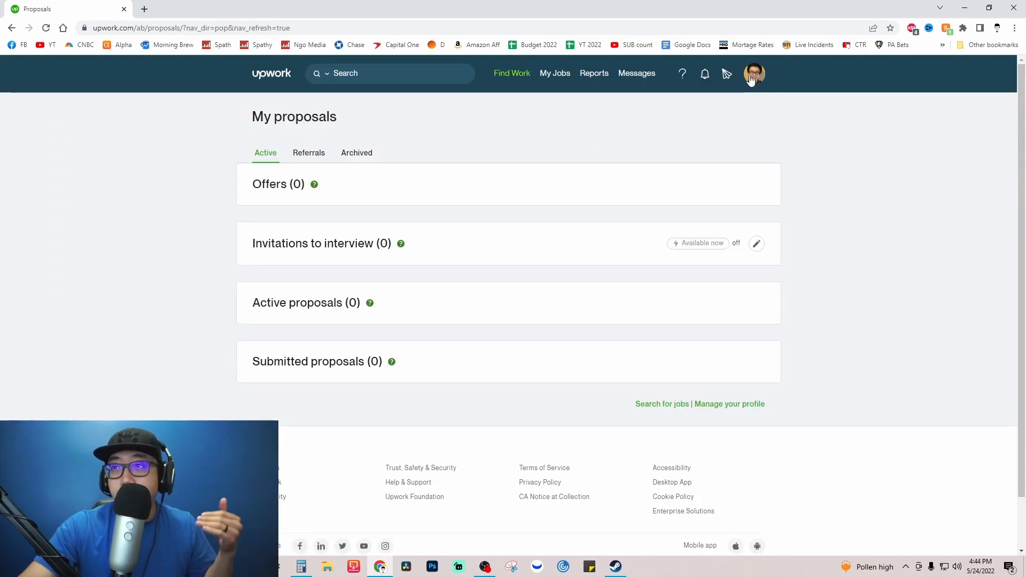
pyautogui.moveTo(753, 78)
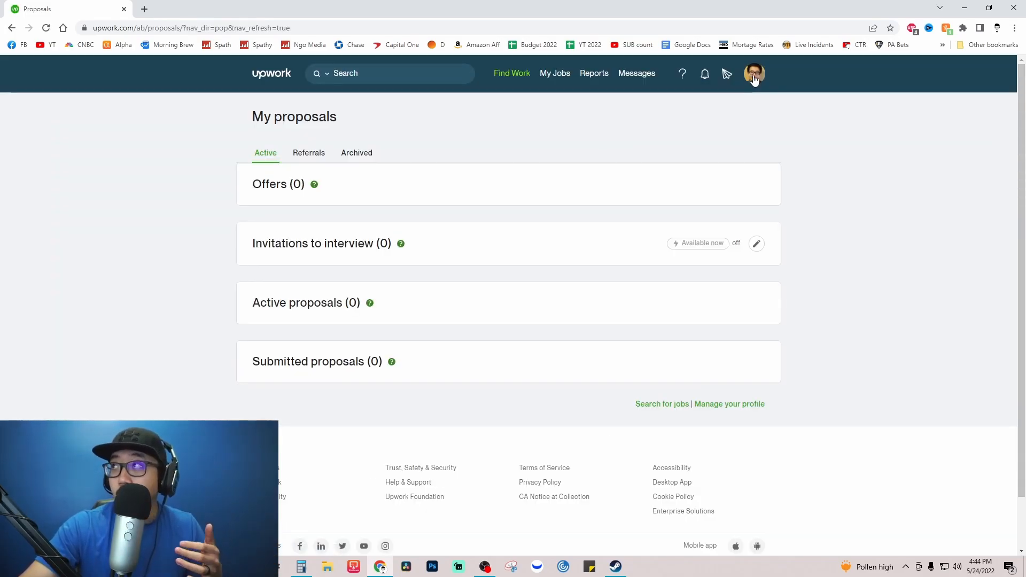
# Return to the Contact Info settings through the avatar menu
pyautogui.click(754, 73)
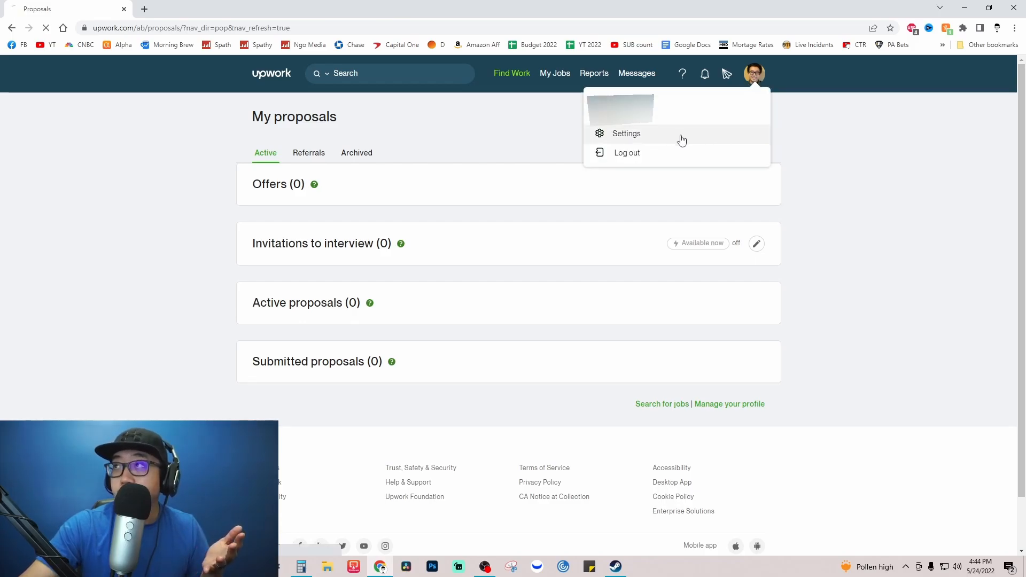
pyautogui.click(627, 134)
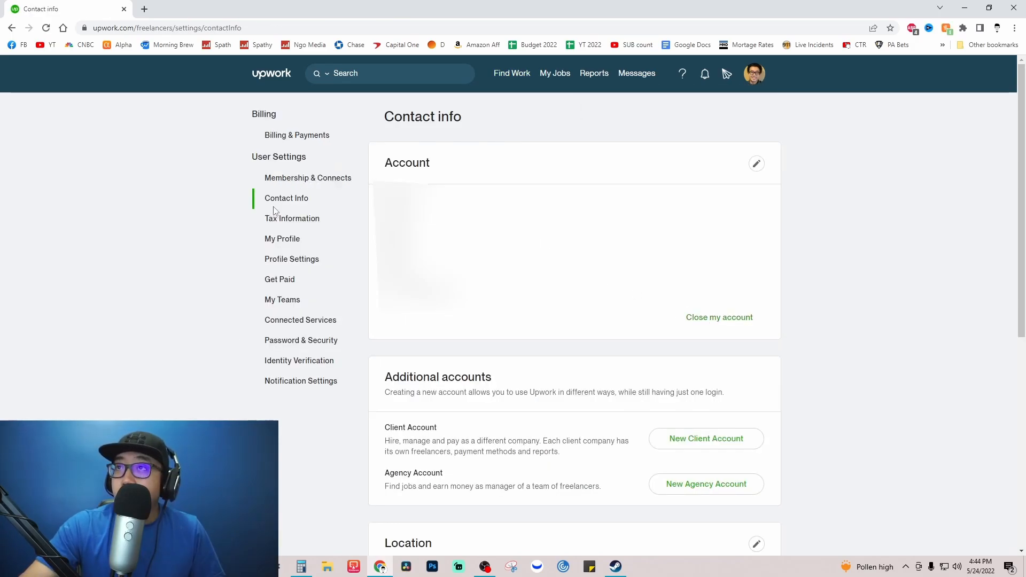
pyautogui.moveTo(718, 318)
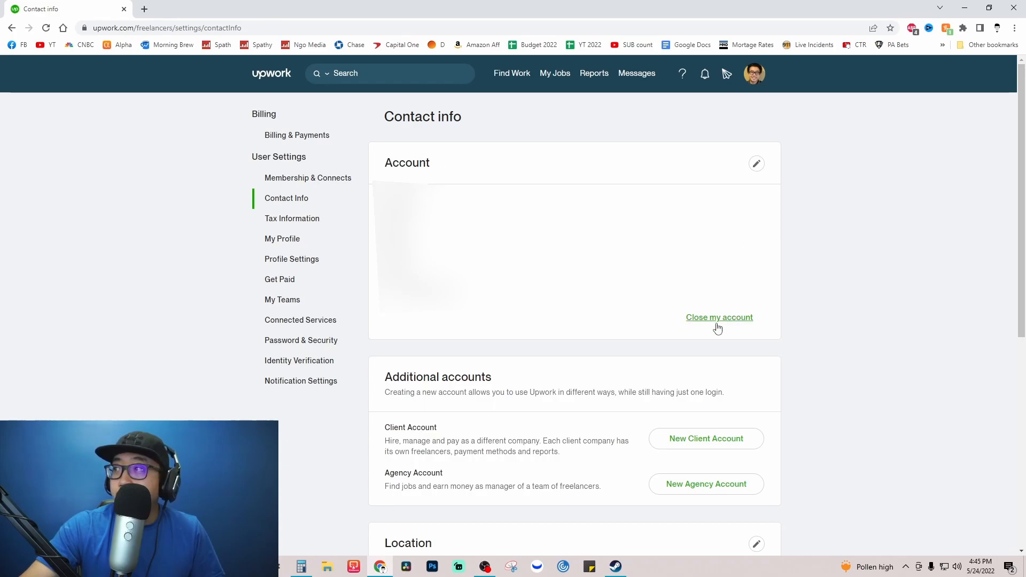
# Close the account with 'I want to change my username' as the reason
pyautogui.click(719, 317)
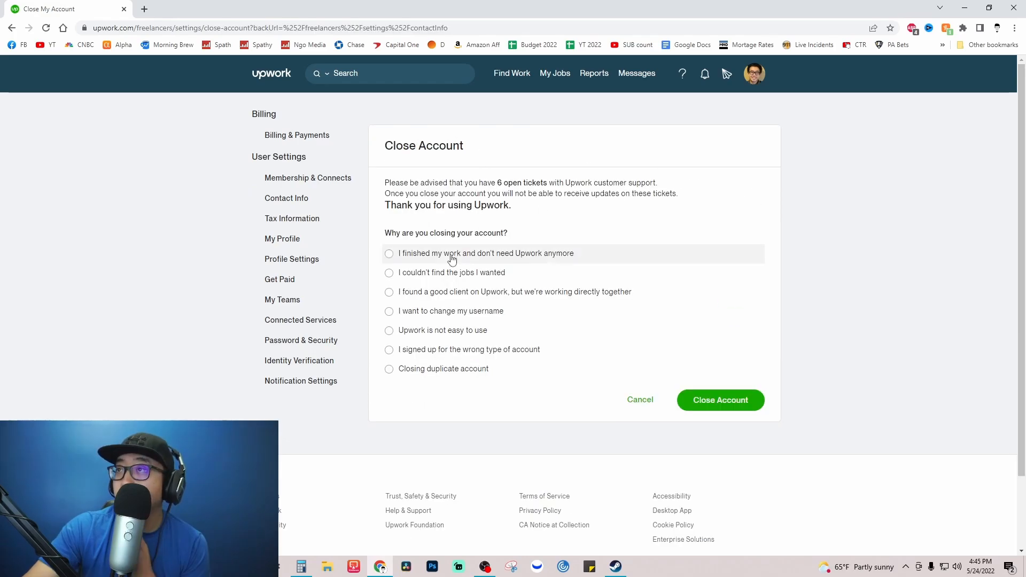
pyautogui.moveTo(537, 219)
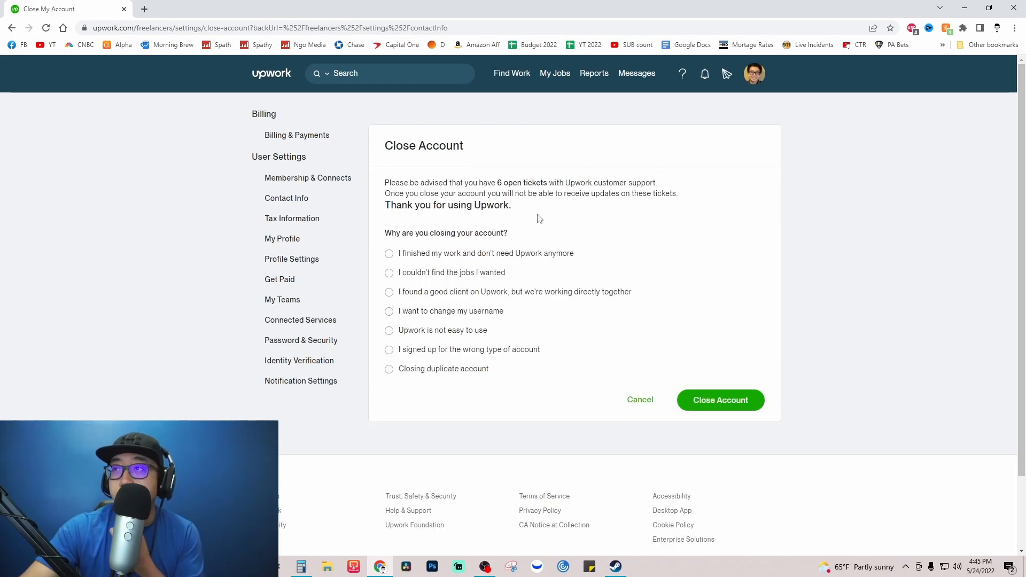
pyautogui.moveTo(496, 260)
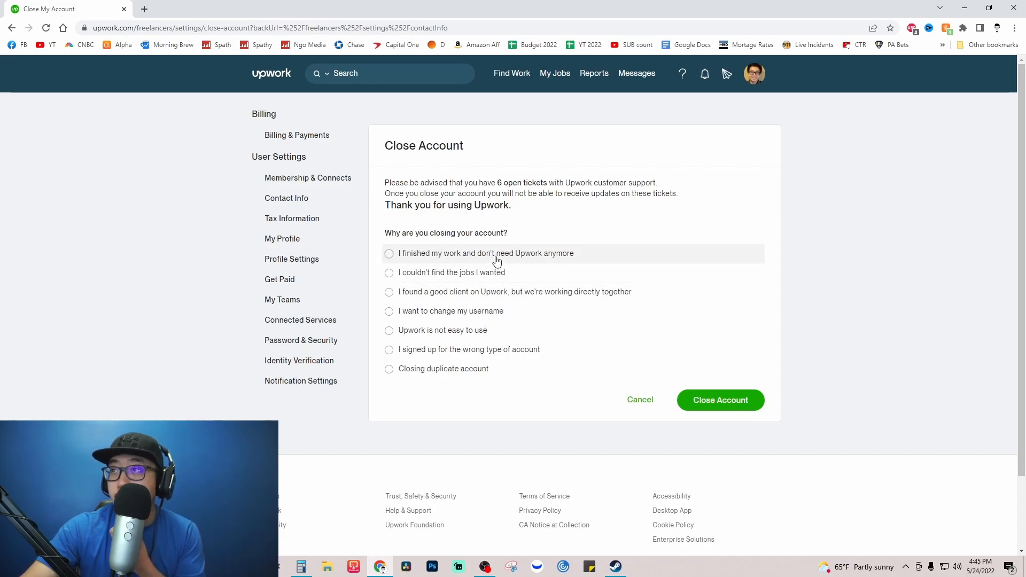
pyautogui.moveTo(480, 330)
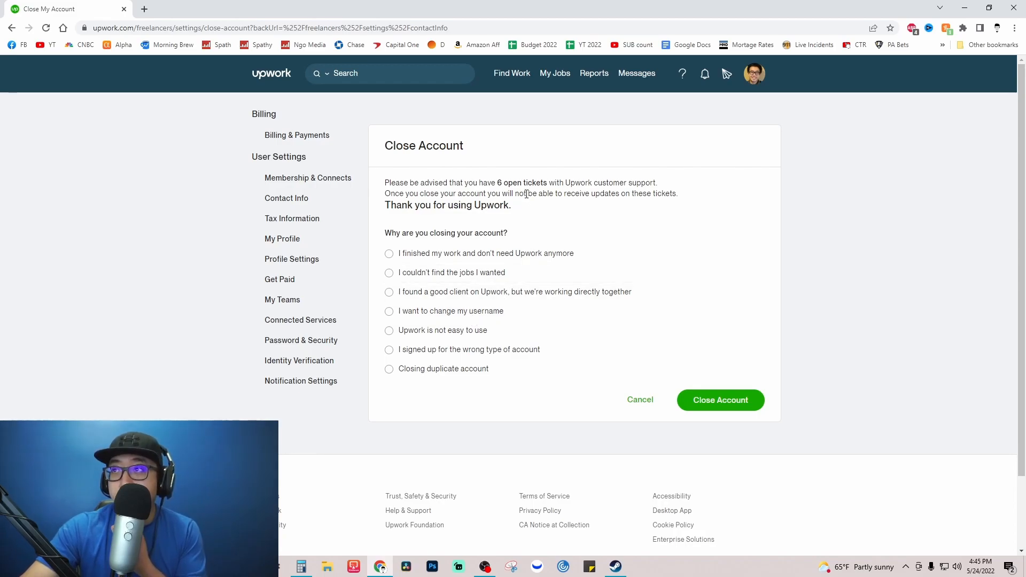
pyautogui.click(389, 311)
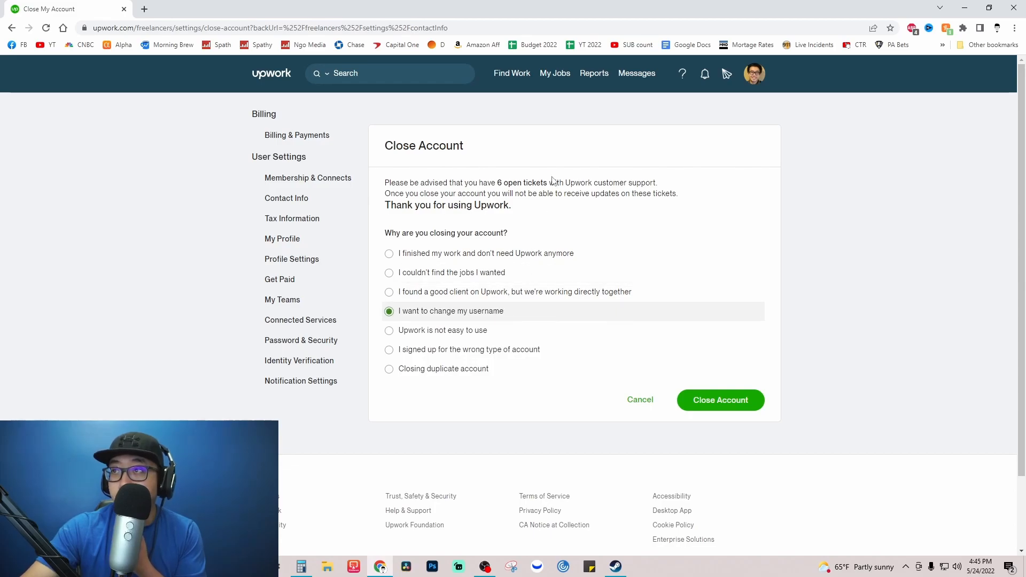
pyautogui.click(720, 400)
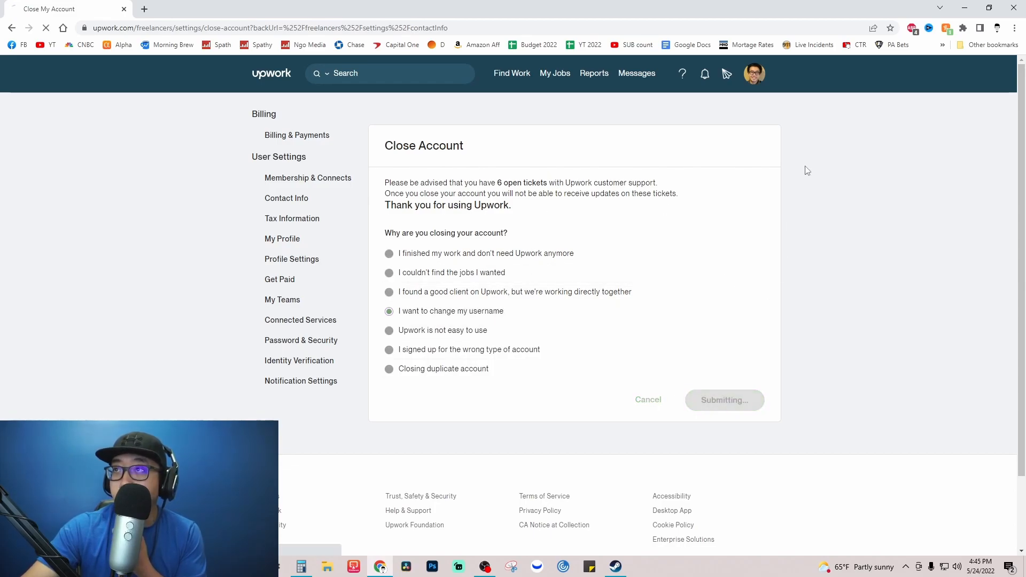